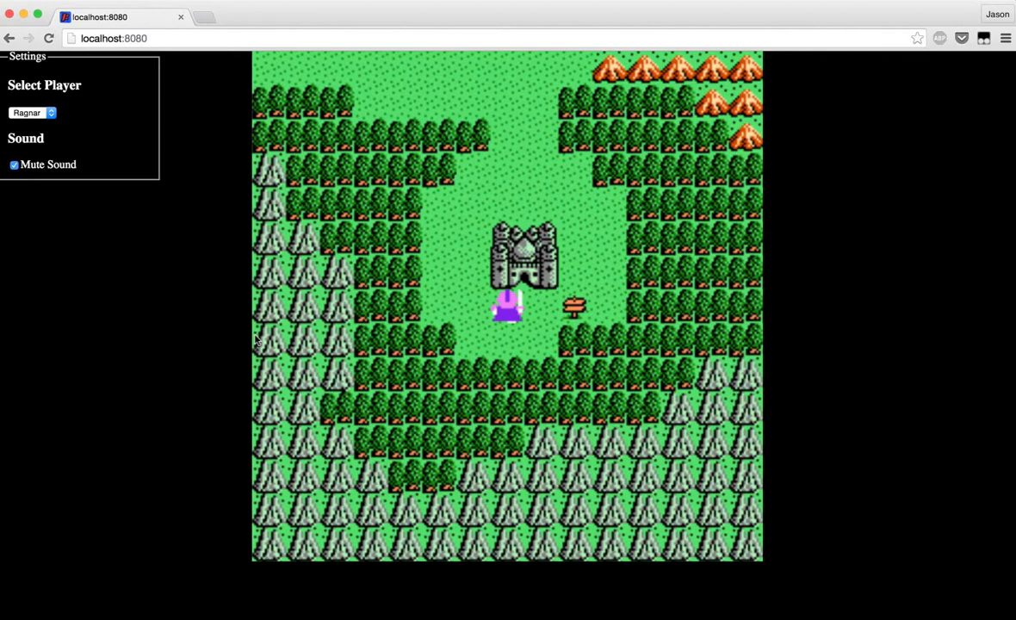
mouse_move(147, 245)
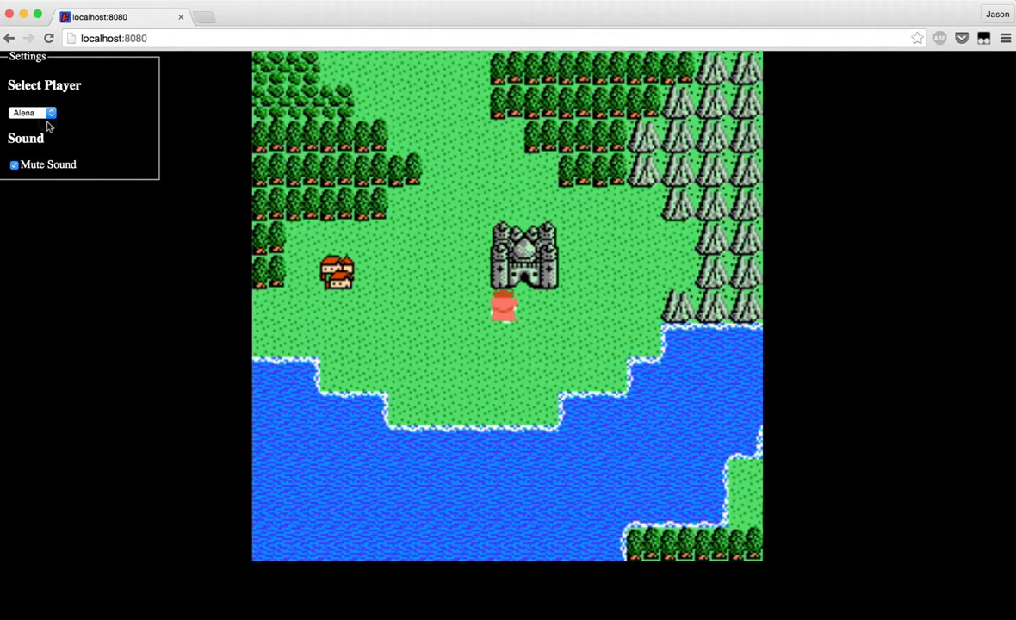
click(13, 165)
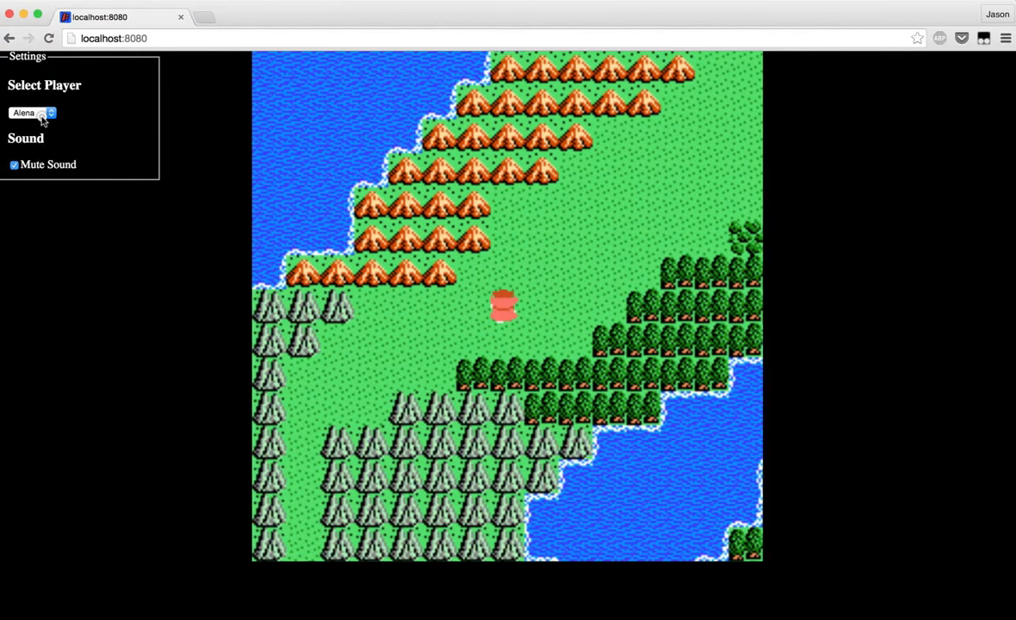
click(31, 113)
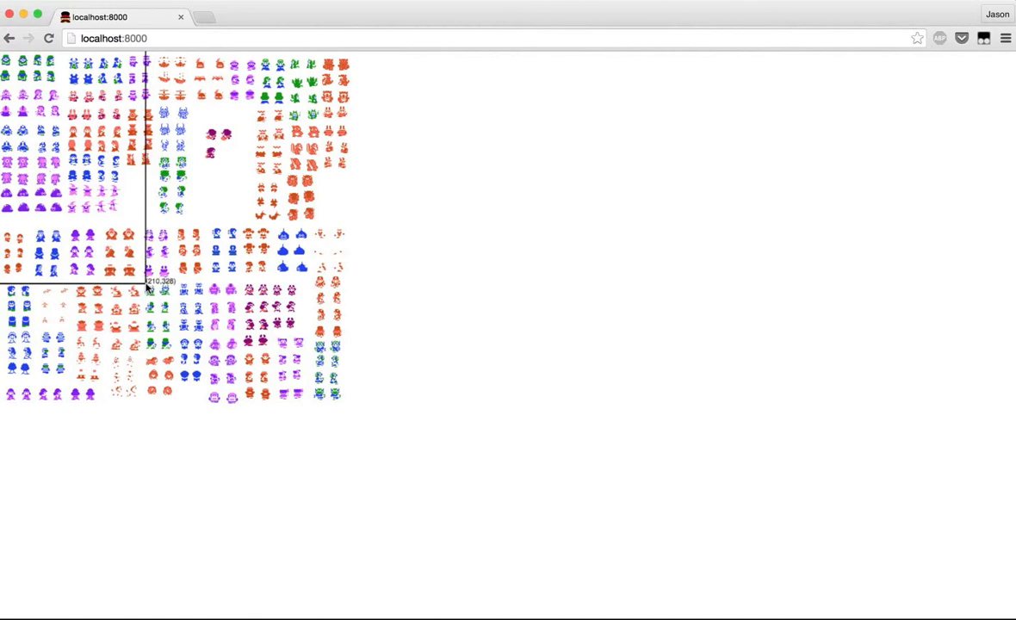
mouse_move(169, 287)
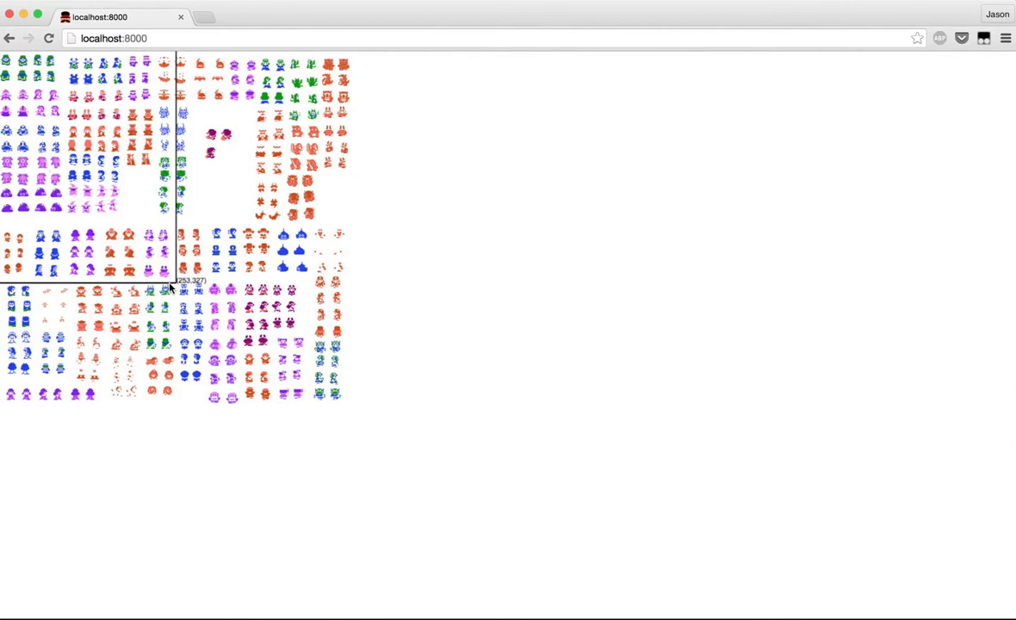
mouse_move(146, 353)
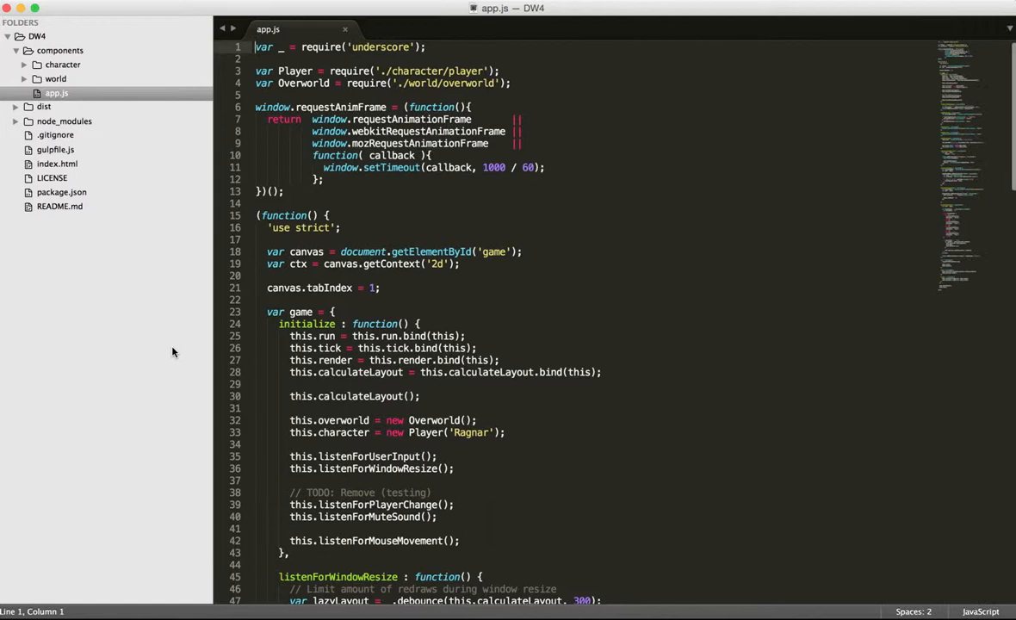
- Bring app.js into view at listenForWindowResize and highlight the word resize in its debounce comment
click(403, 189)
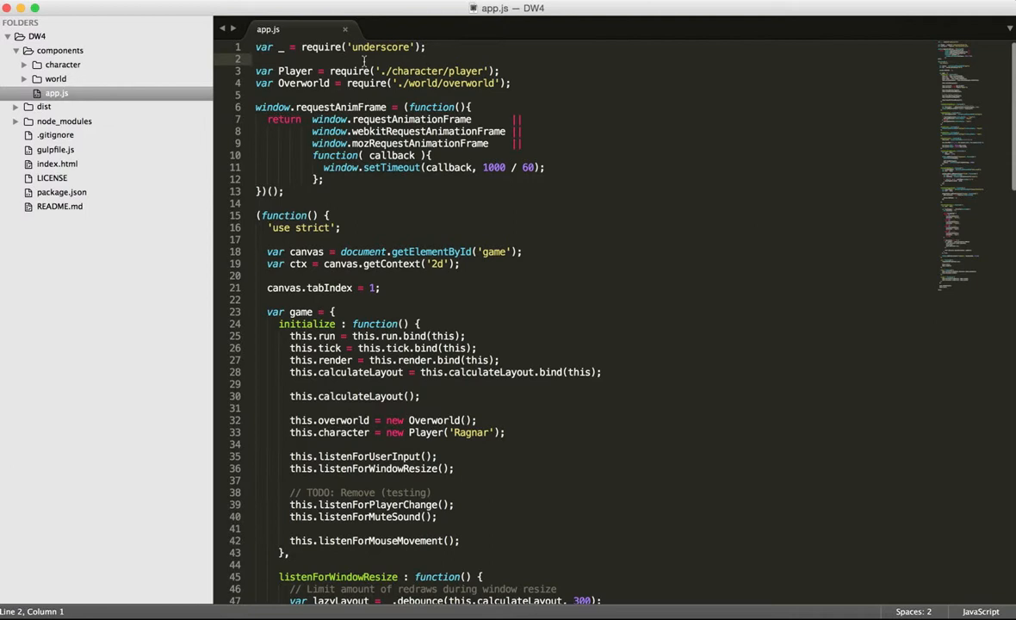
scroll(down, 3)
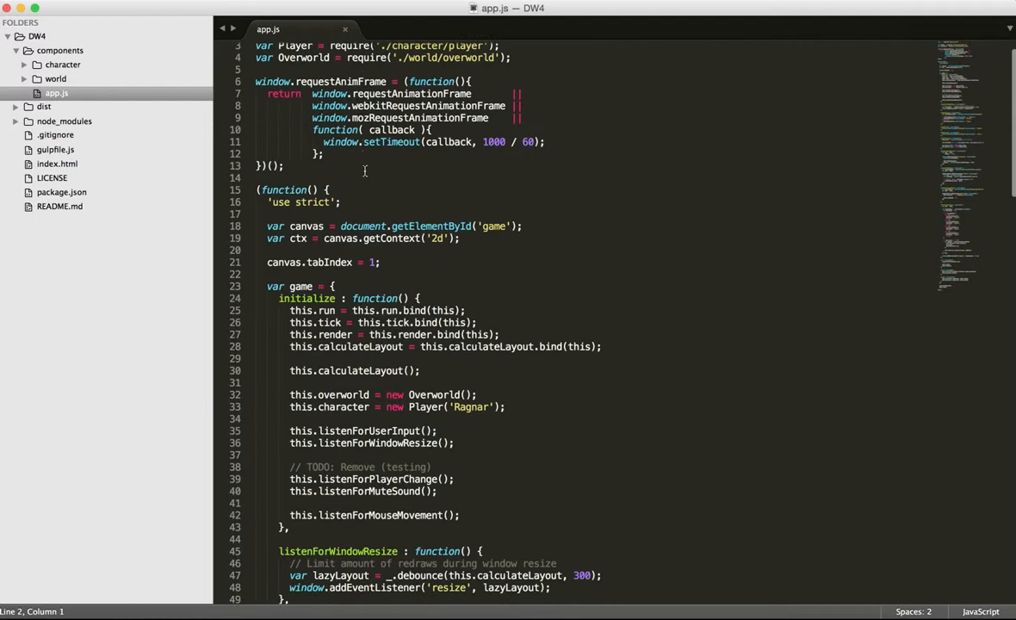
scroll(down, 3)
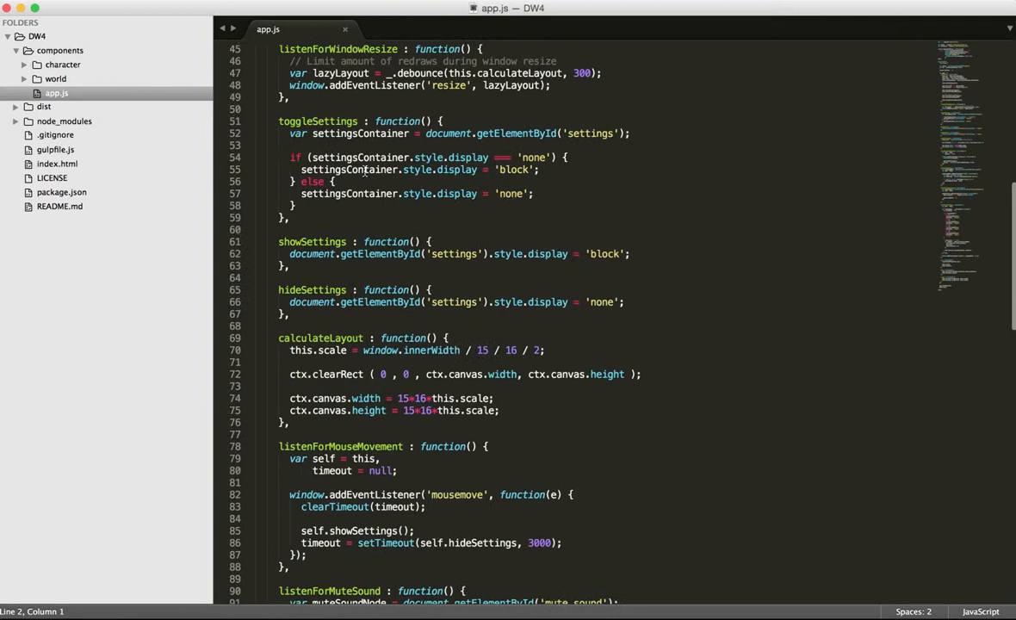
scroll(up, 3)
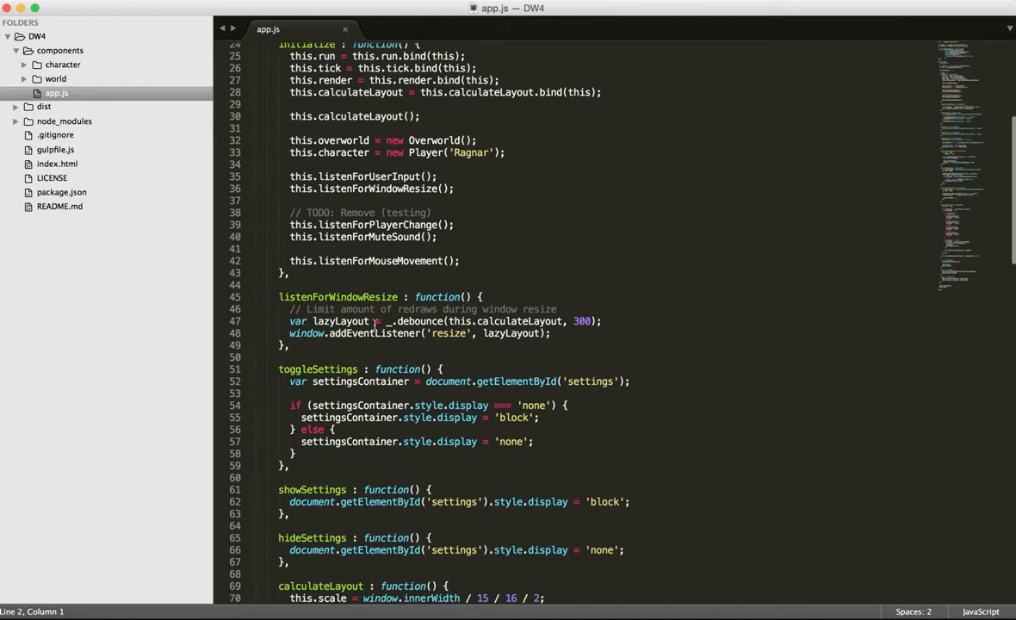
click(100, 17)
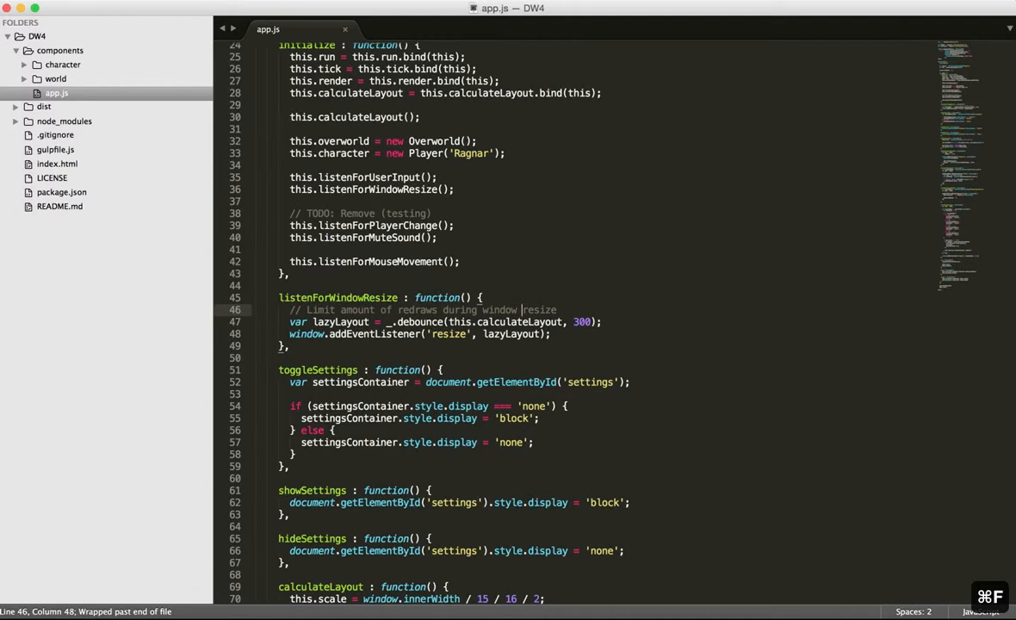
double_click(510, 334)
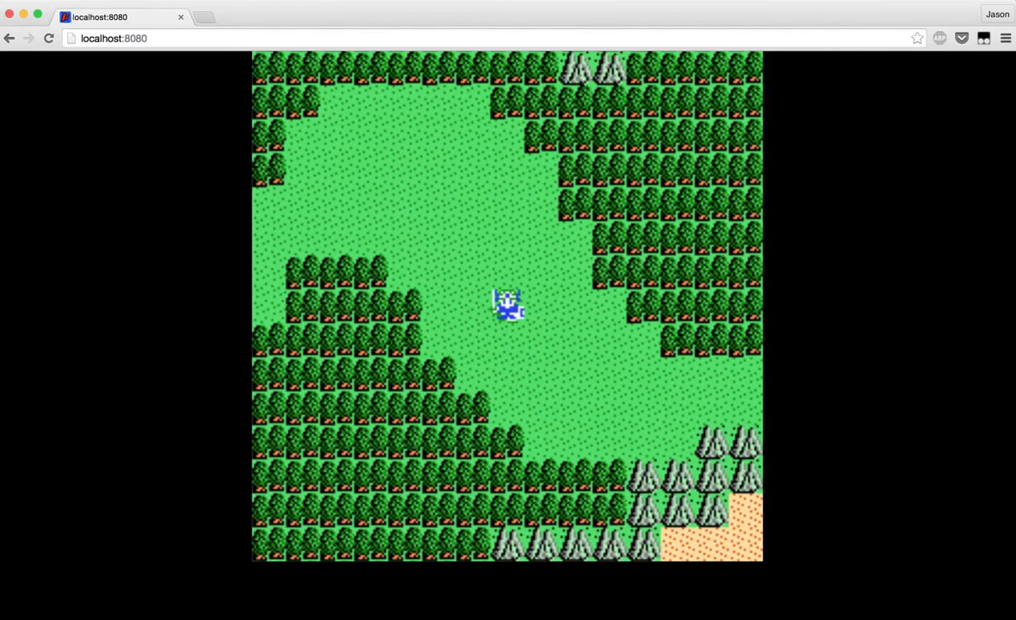
- Switch from the browser game back to app.js at the listenForUserInput _.throttle block
key(Up)
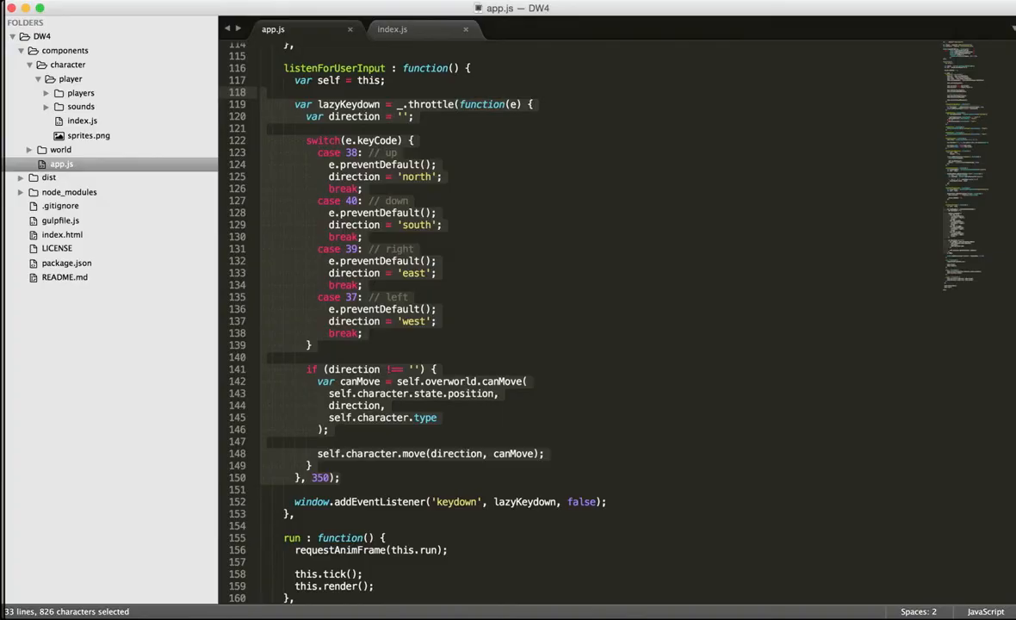
- Scroll app.js to the new Overworld() call that will receive ctx
scroll(down, 3)
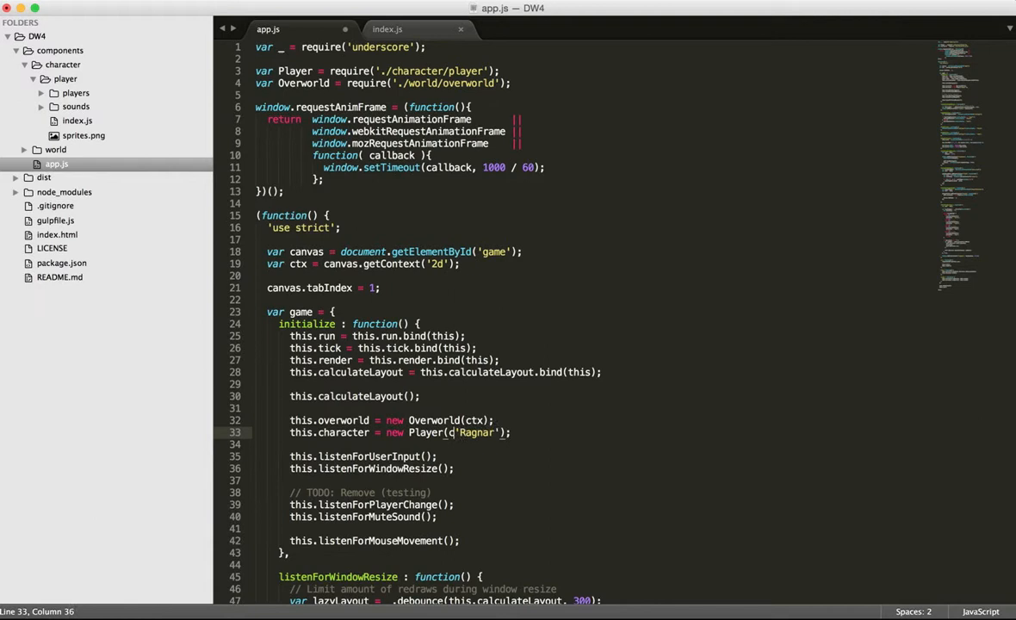
- Add ctx to the Player('Ragnar') constructor and review the render(ctx, this.scale) calls
text(ct)
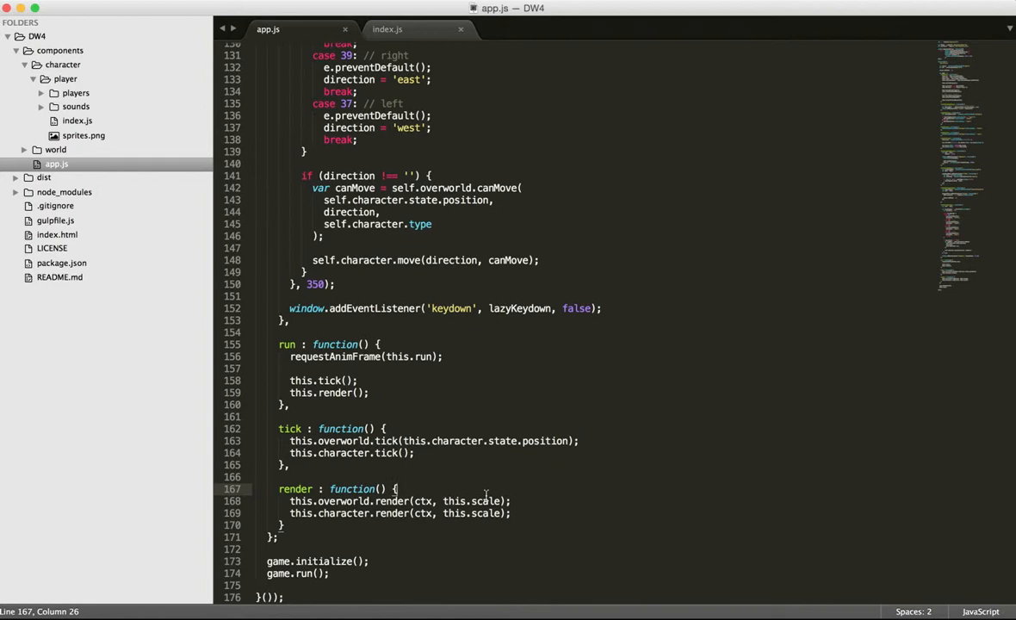
click(421, 501)
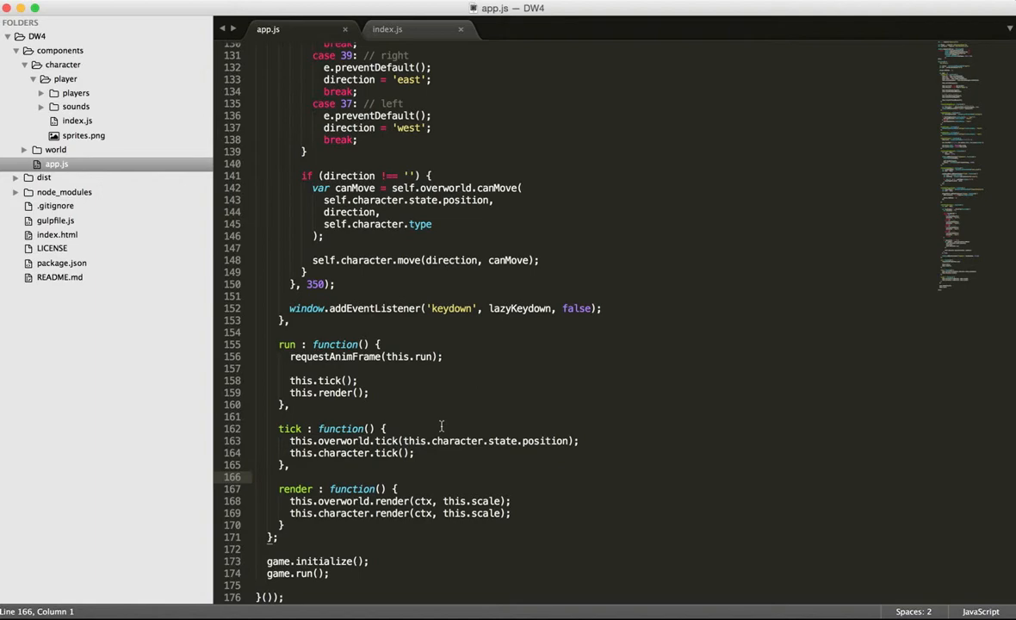
scroll(up, 3)
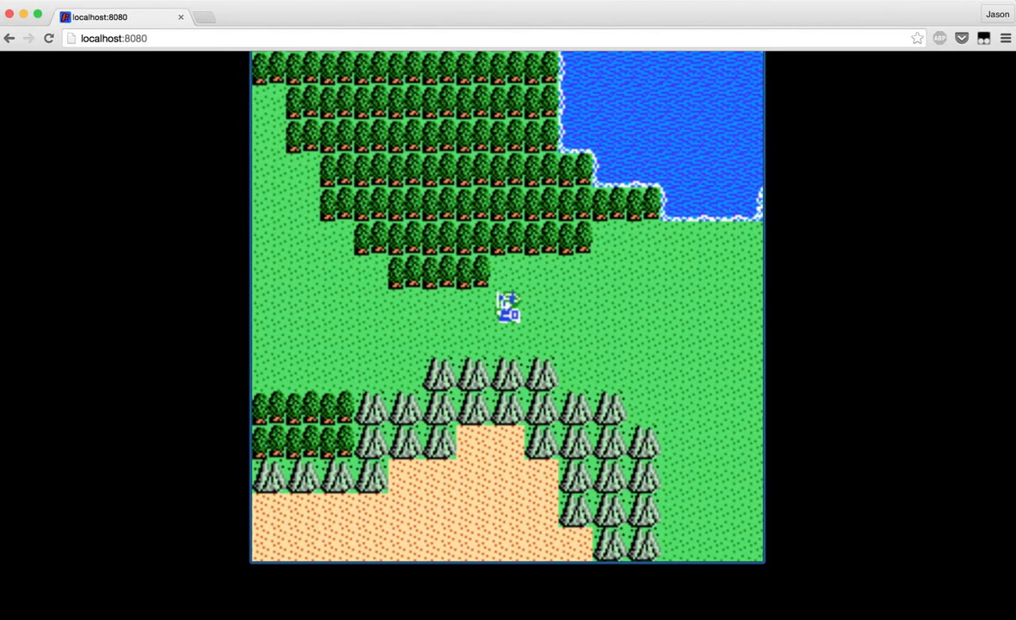
- Walk the hero up across the overworld in the reloaded DW4 game
key(ArrowUp)
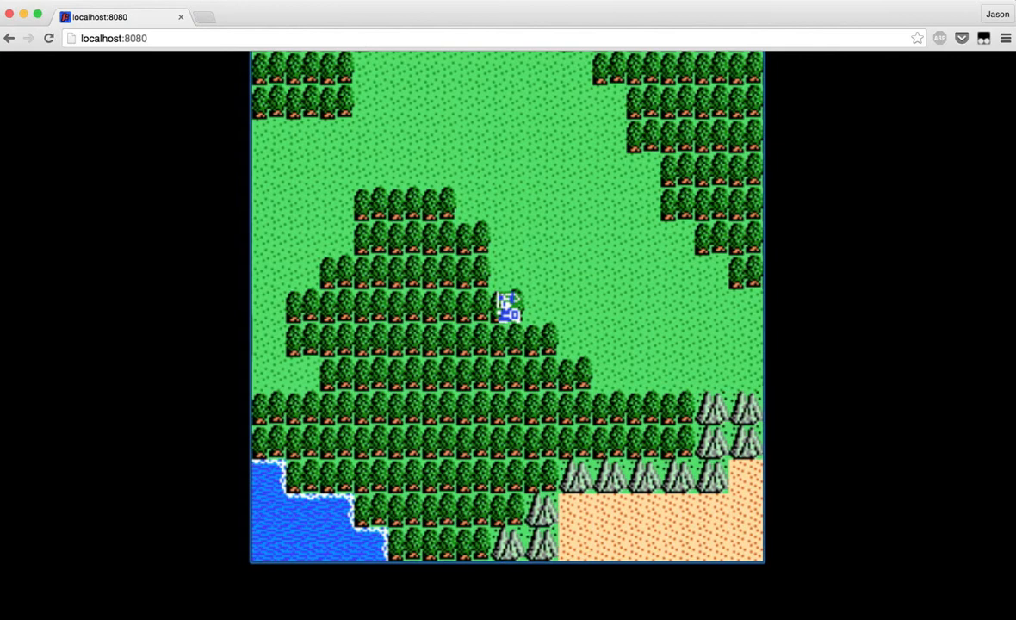